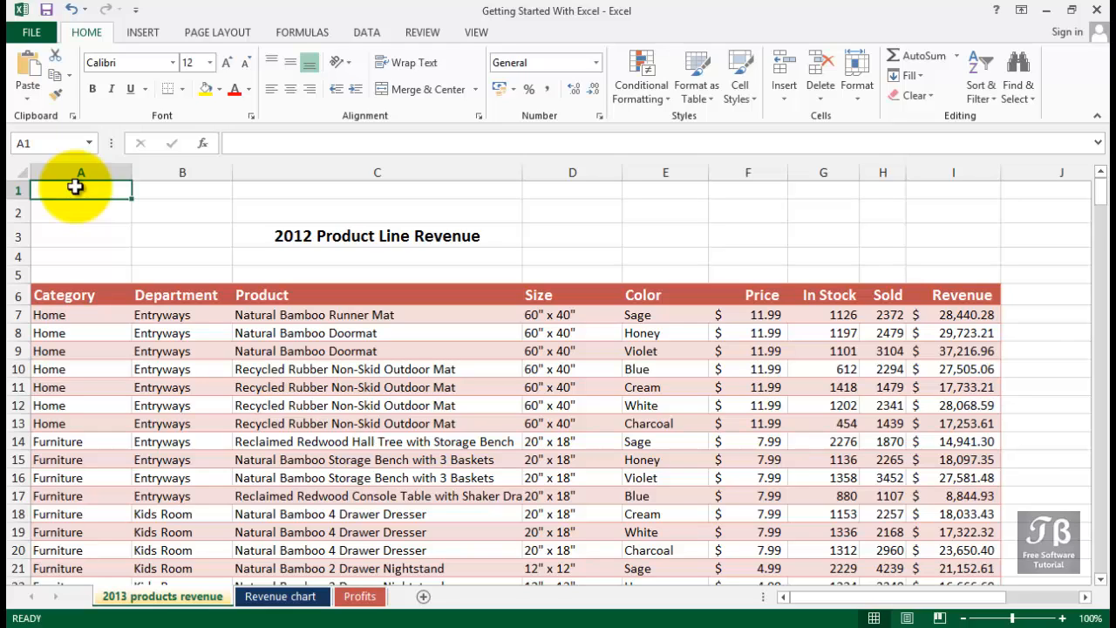
mouse_move(535, 212)
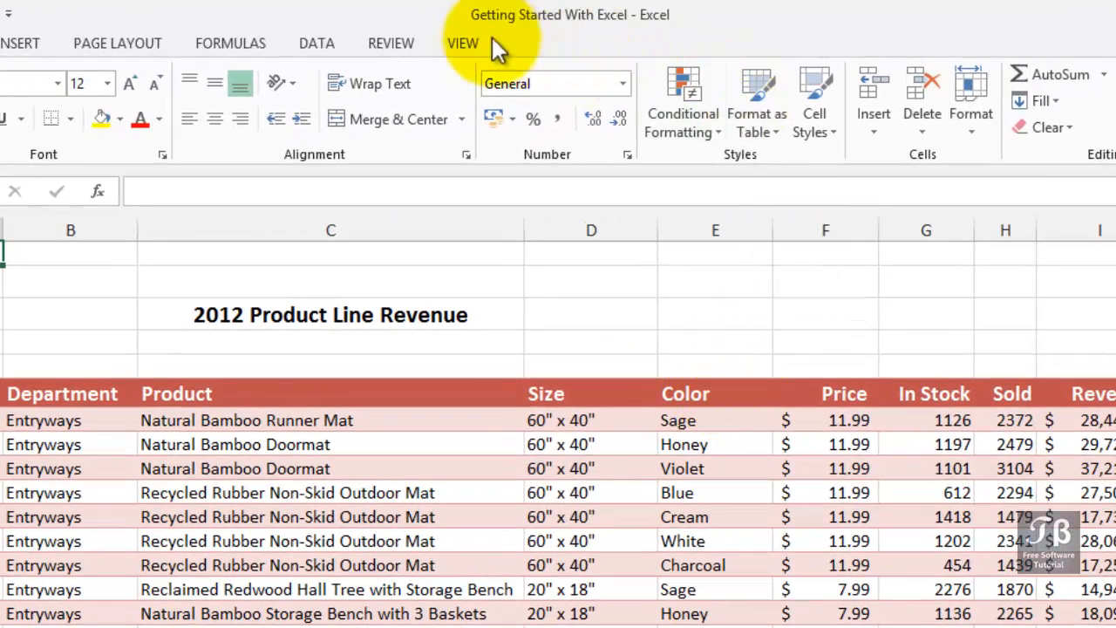
mouse_move(506, 35)
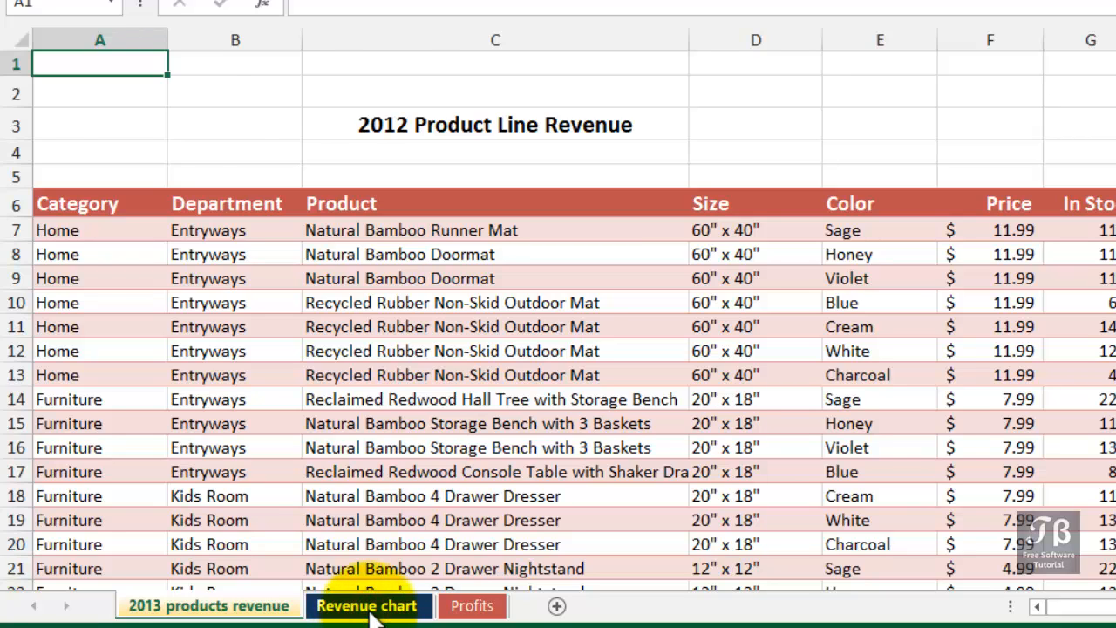
View the Revenue chart sheet, then add blank worksheet Sheet1 after Profits.
left_click(367, 606)
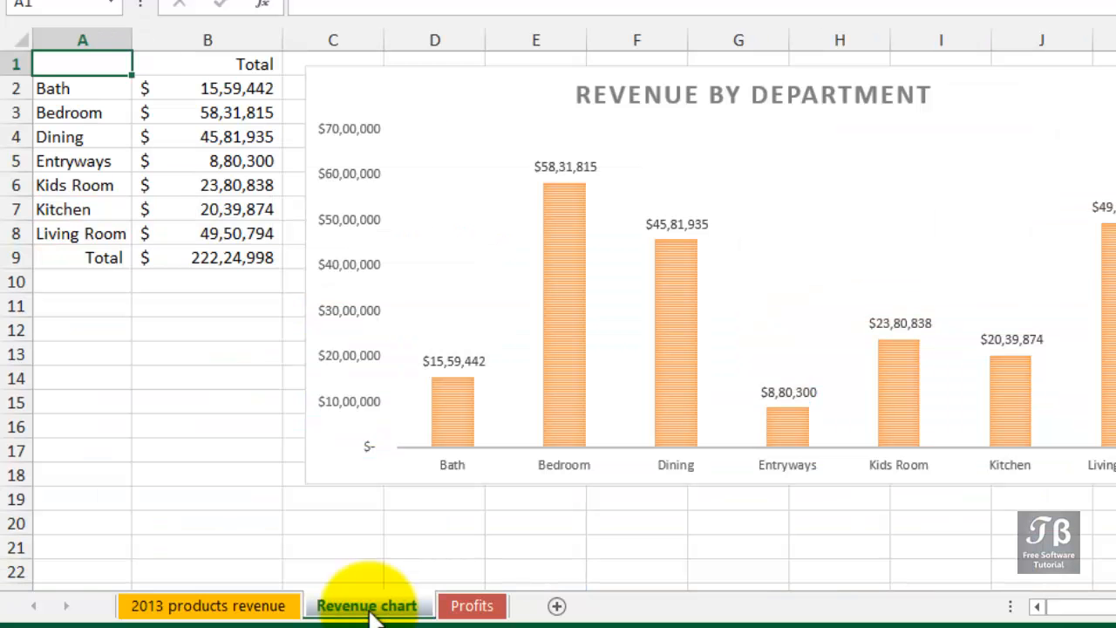
mouse_move(472, 605)
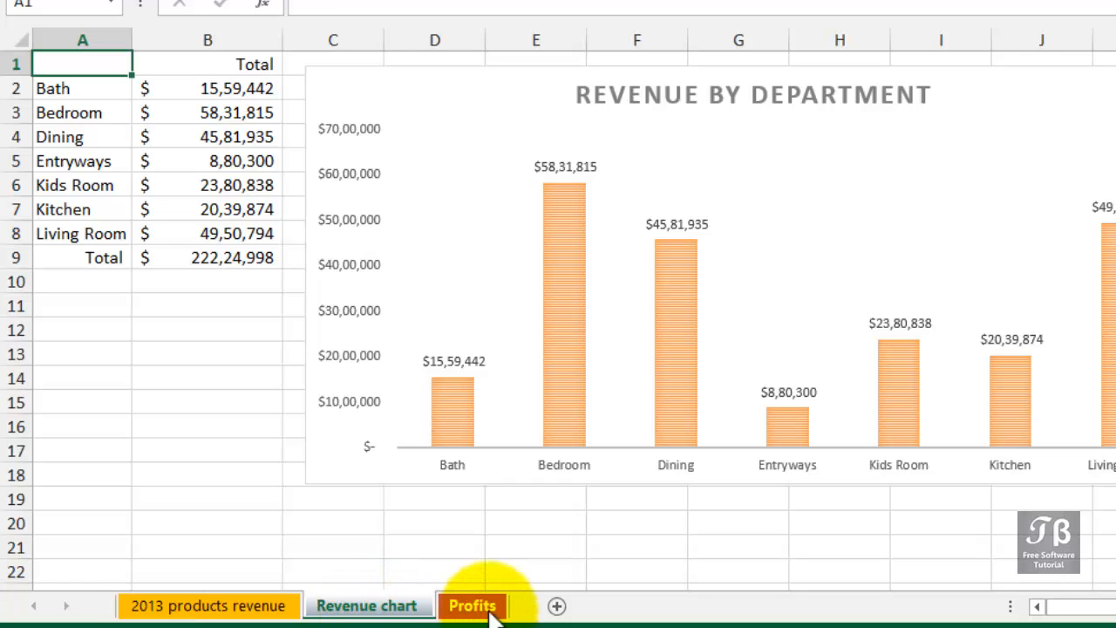
left_click(473, 605)
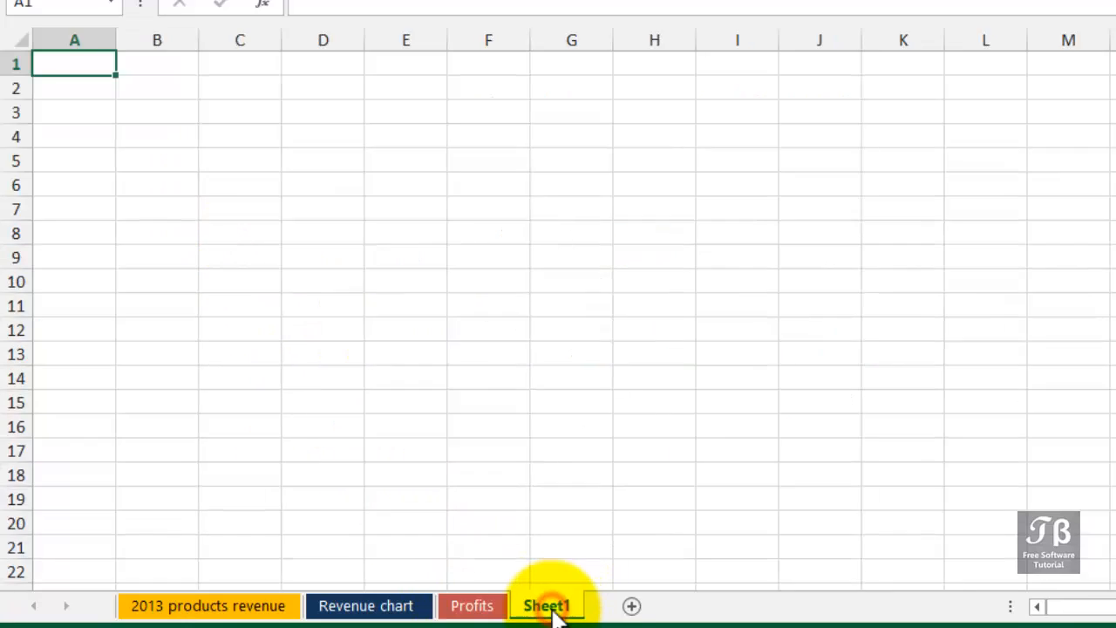
Add another blank worksheet, then delete Sheet3, keeping Sheet1 and Sheet2.
left_click(632, 605)
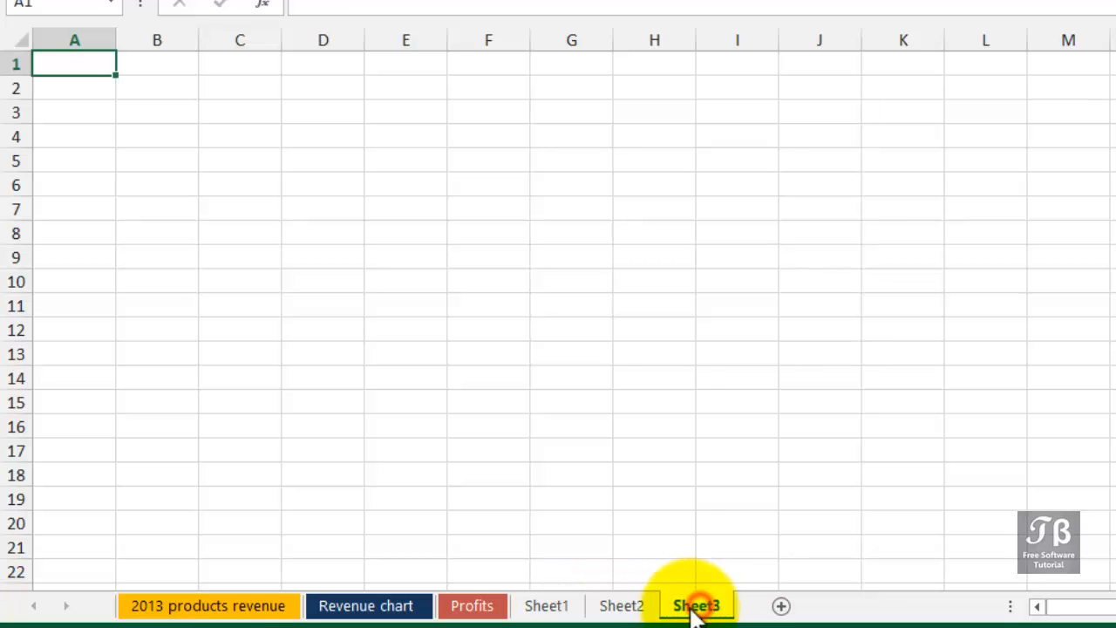
mouse_move(523, 606)
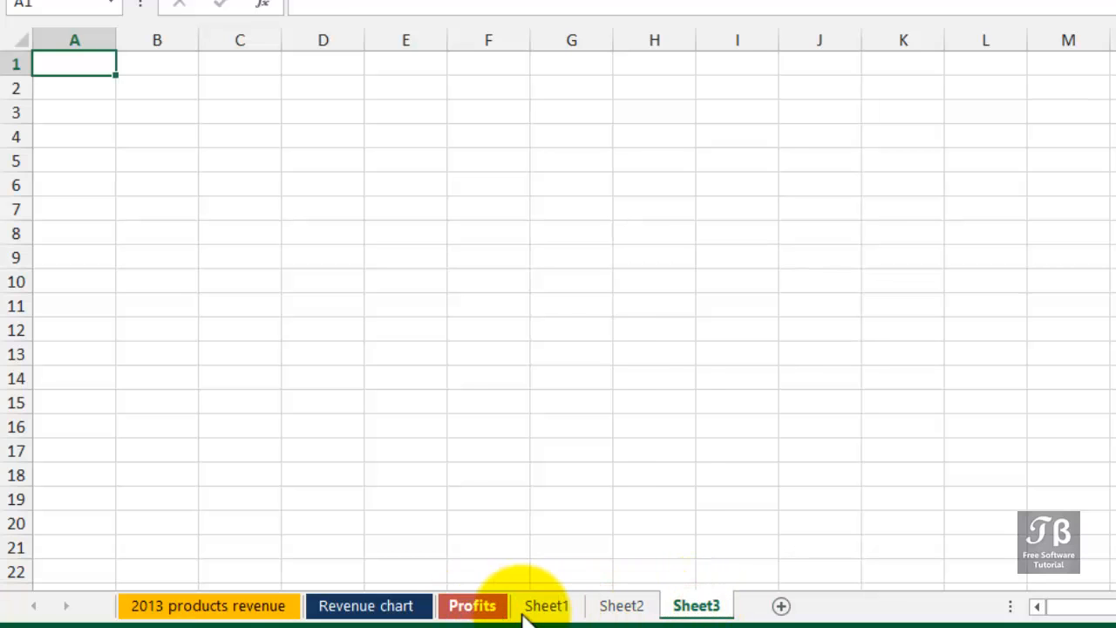
right_click(696, 606)
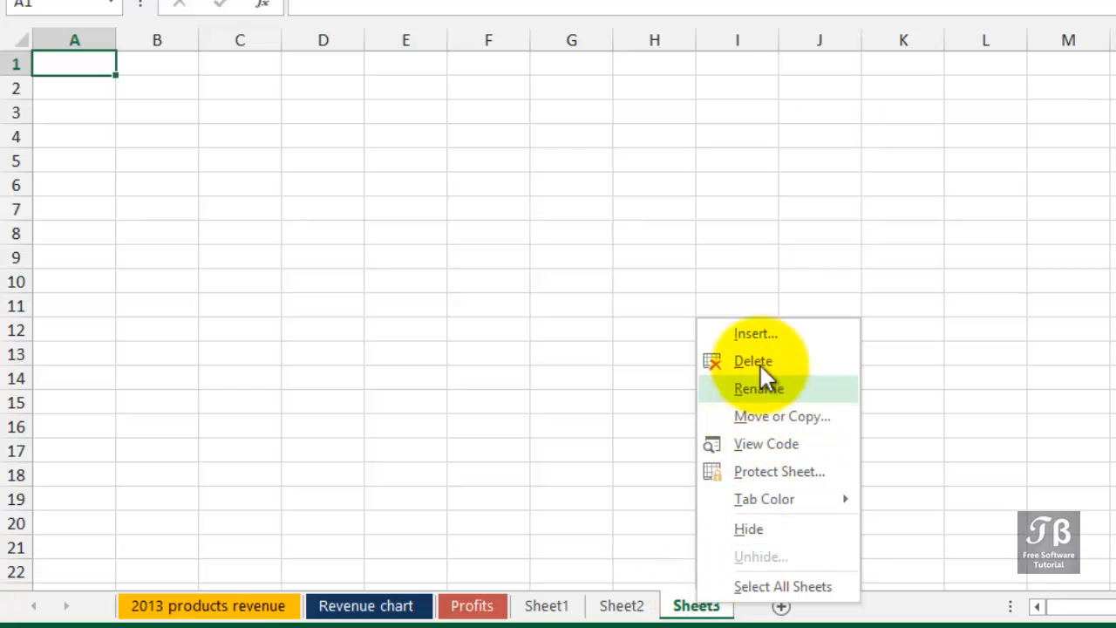
left_click(753, 360)
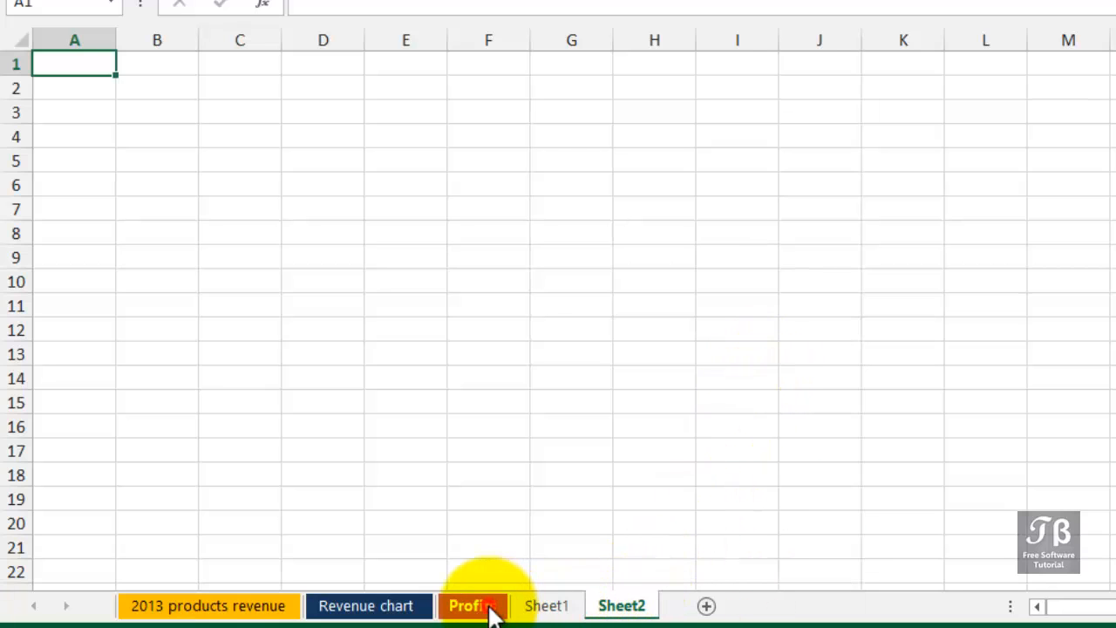
Open the Profits sheet and select cells C1 and I1 to show their addresses.
left_click(473, 606)
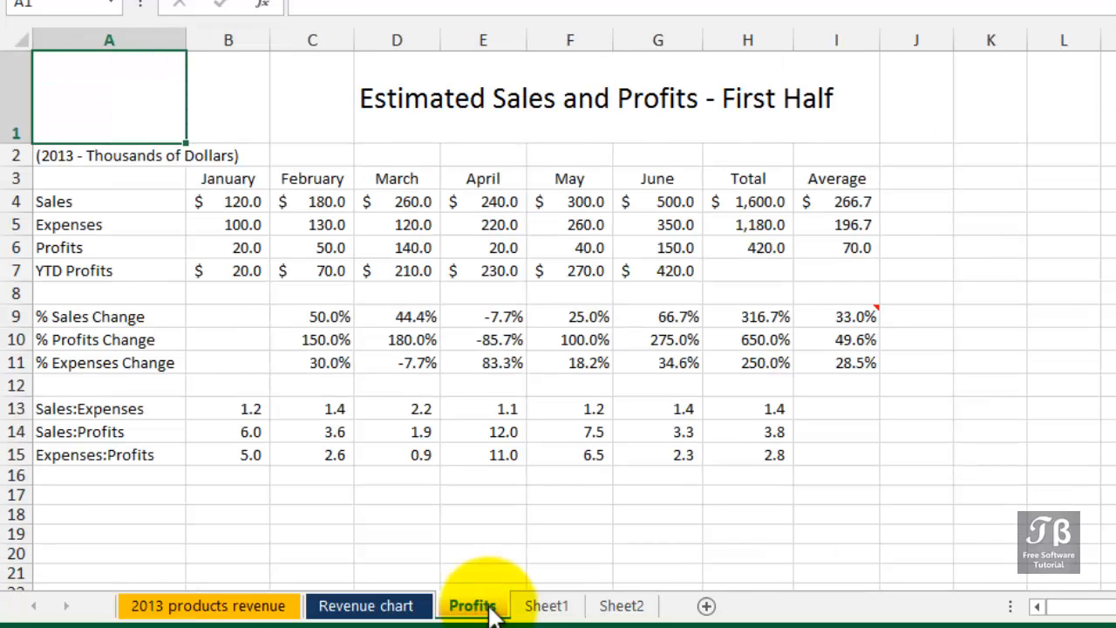
mouse_move(547, 606)
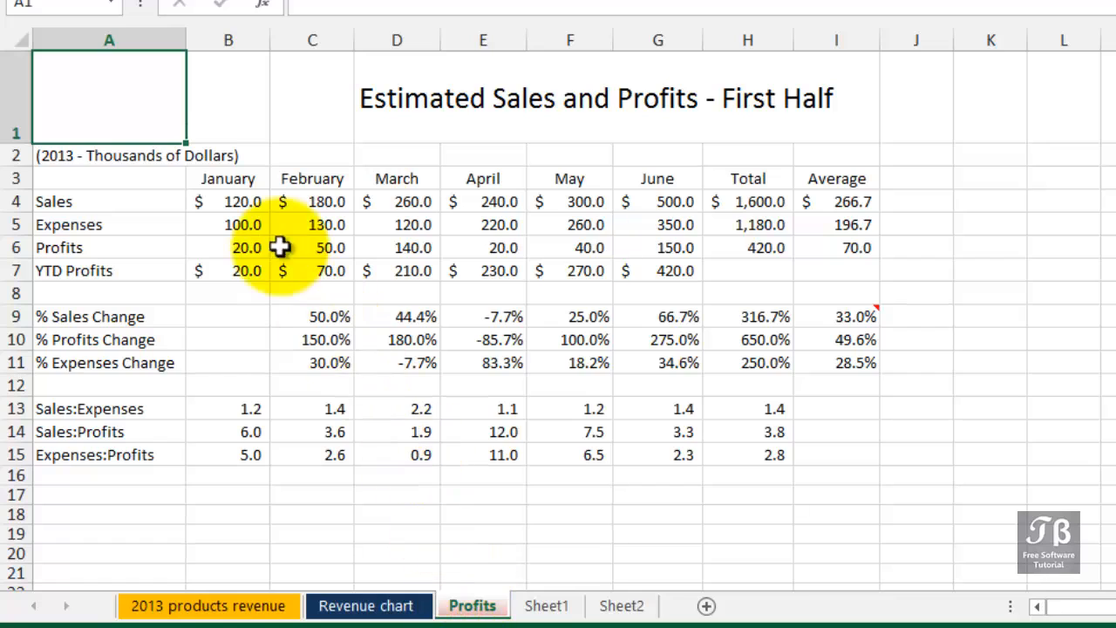
mouse_move(141, 108)
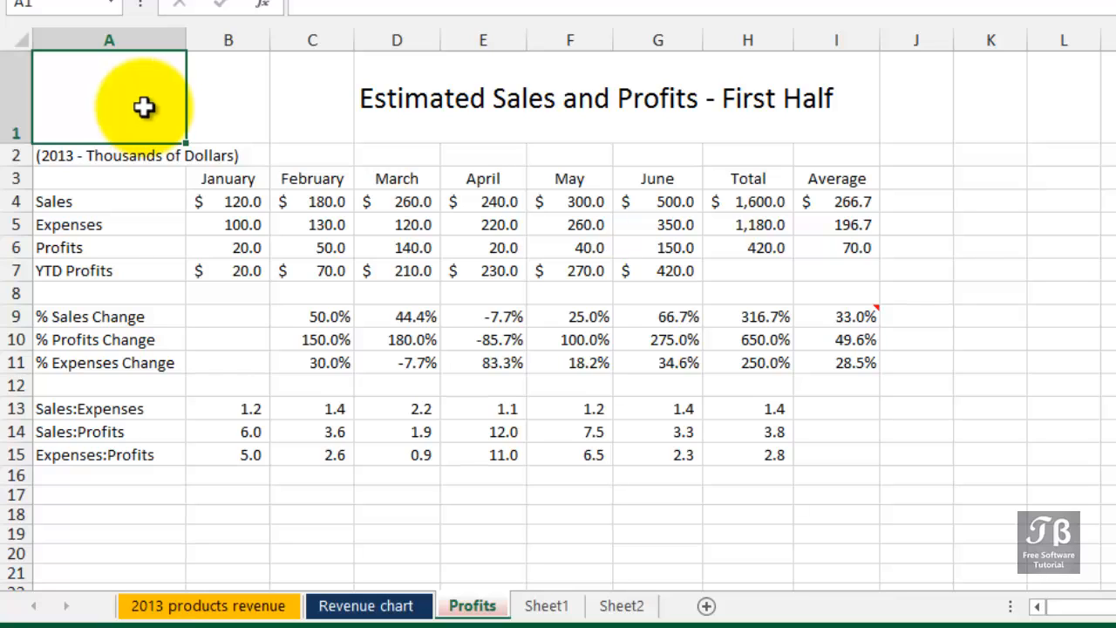
left_click(312, 96)
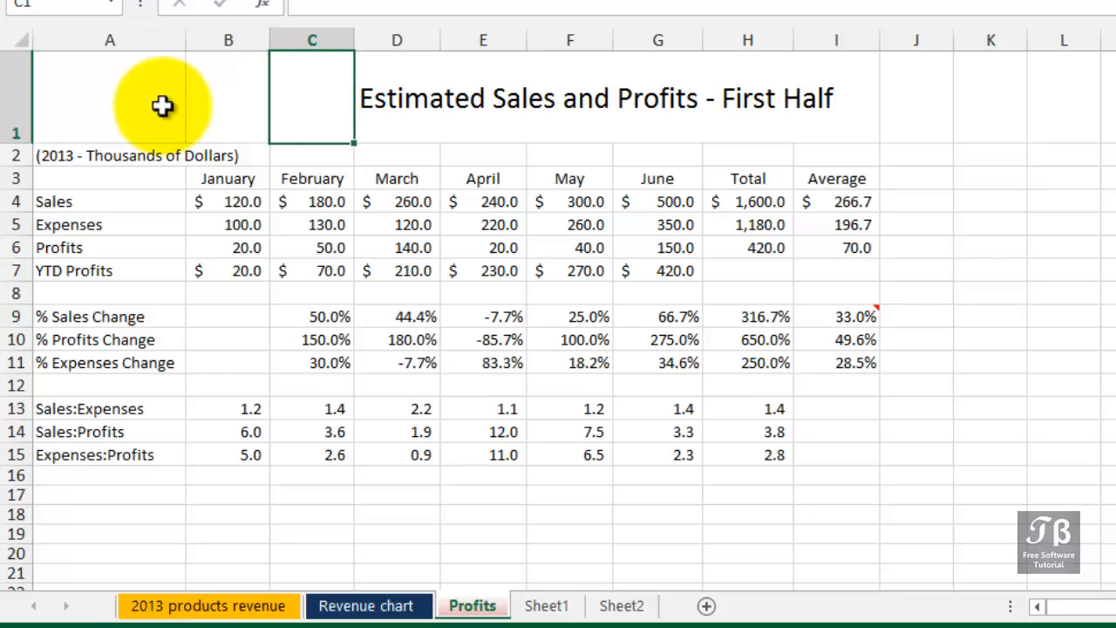
left_click(482, 98)
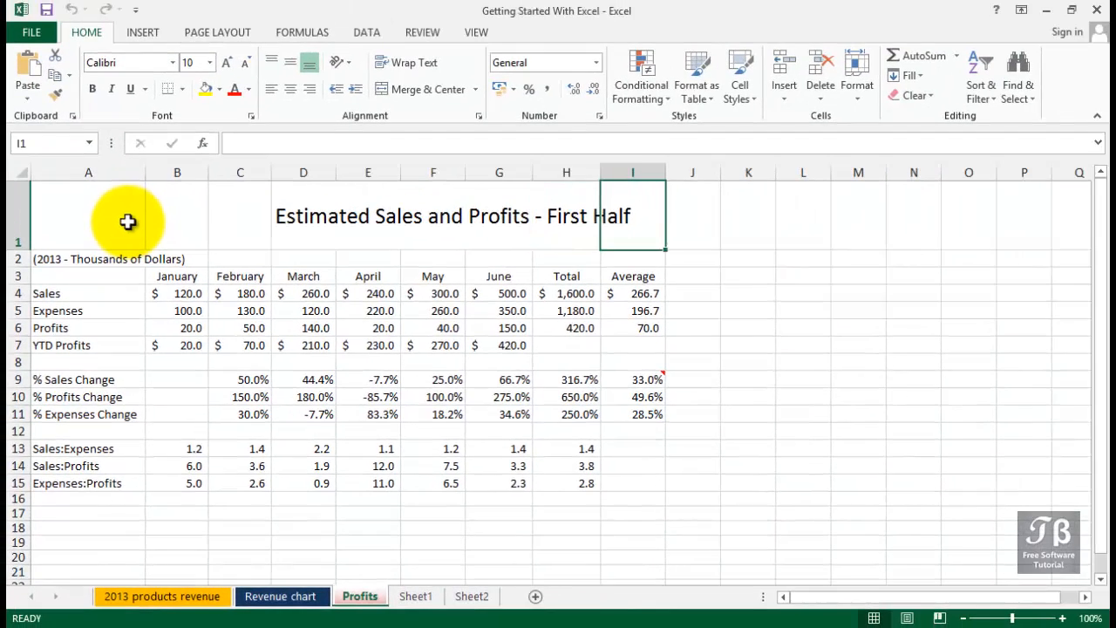
Scroll right along row 1, selecting cells out to AA1.
left_click(968, 215)
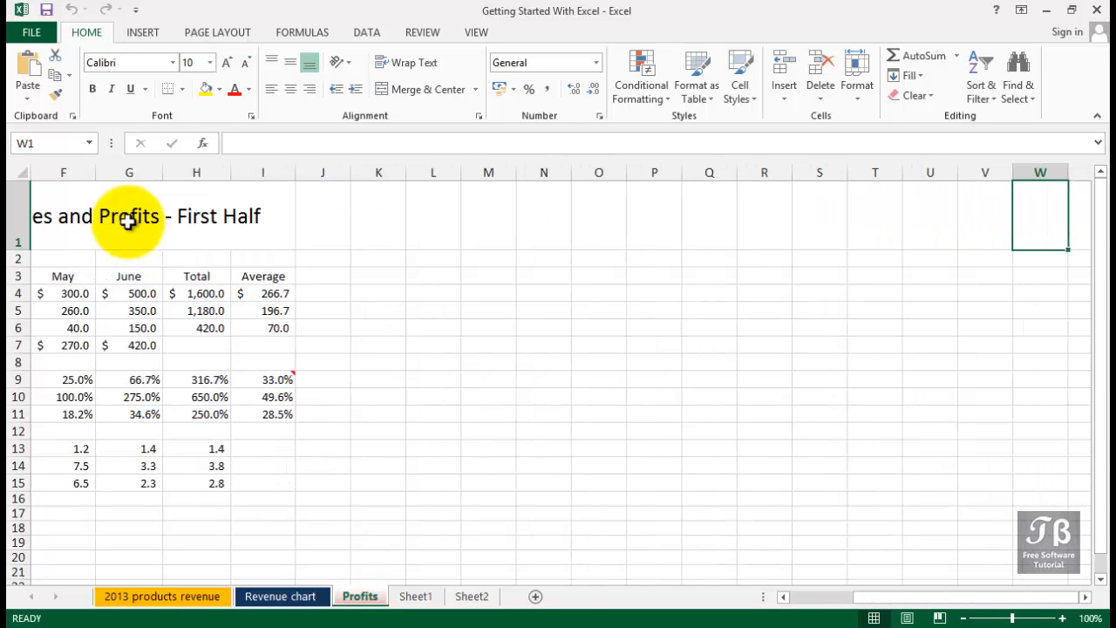
scroll("right", 3)
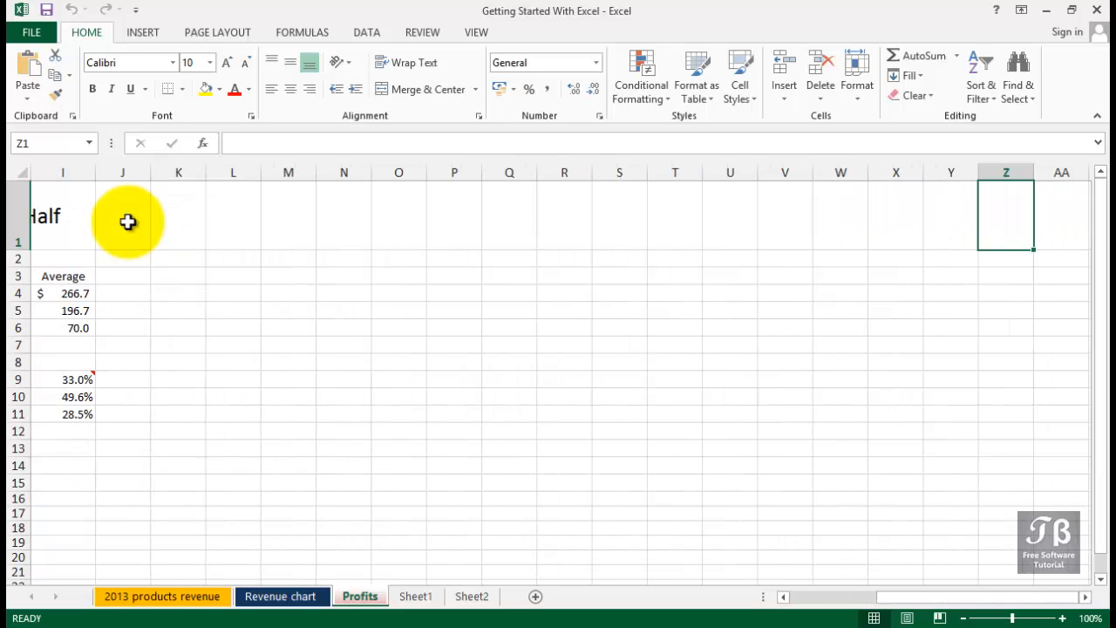
left_click(1062, 215)
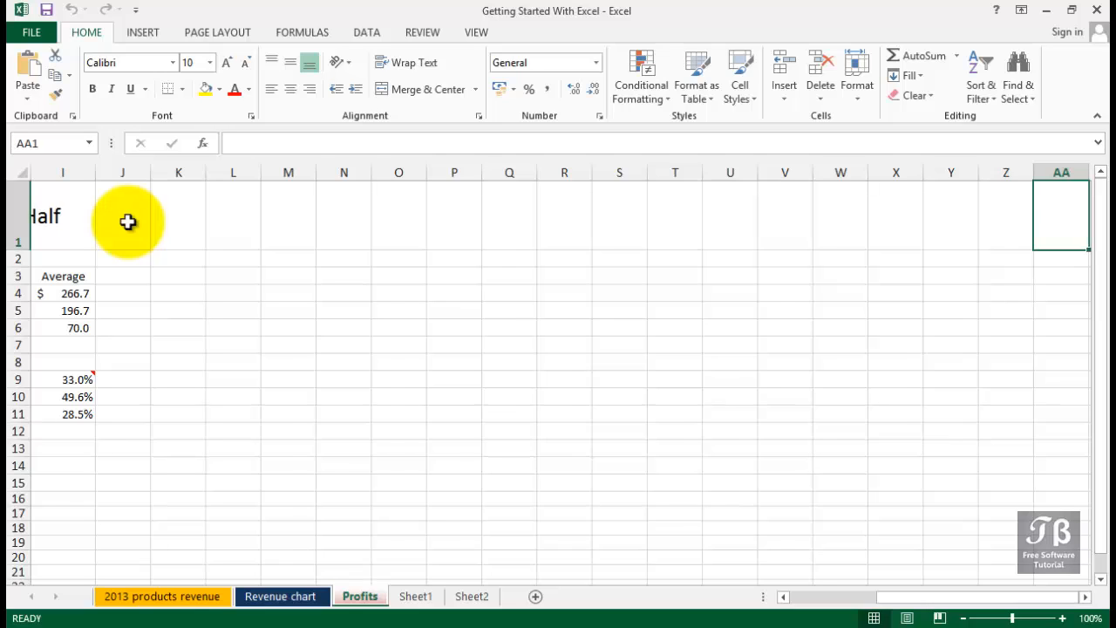
scroll("right", 3)
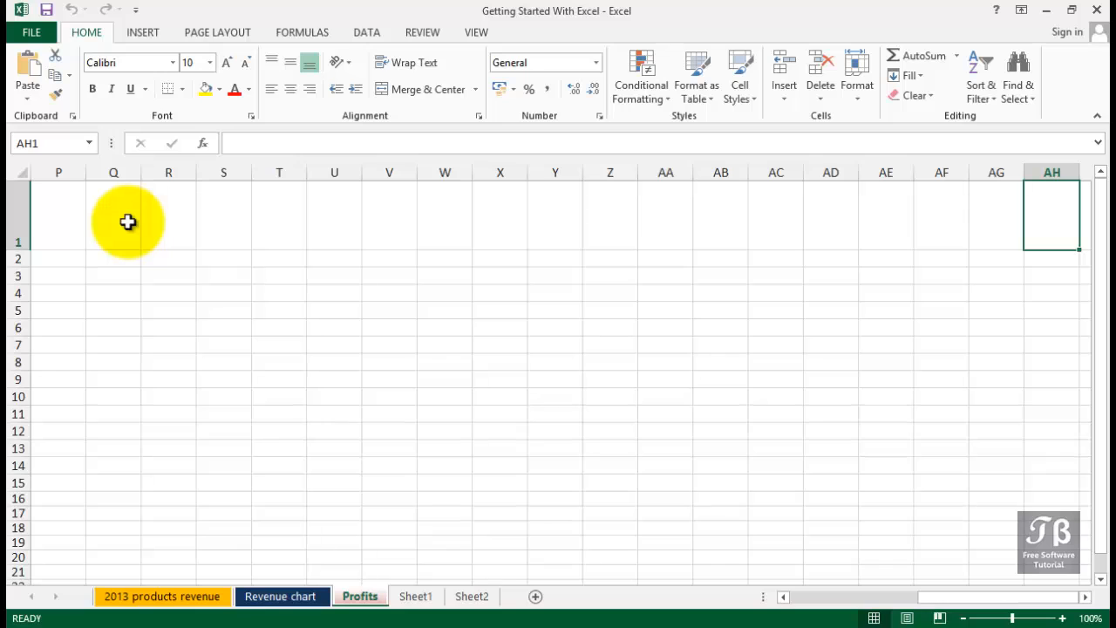
Jump to the last column XFD with Ctrl+Right, then back to A1.
key("ctrl+Right")
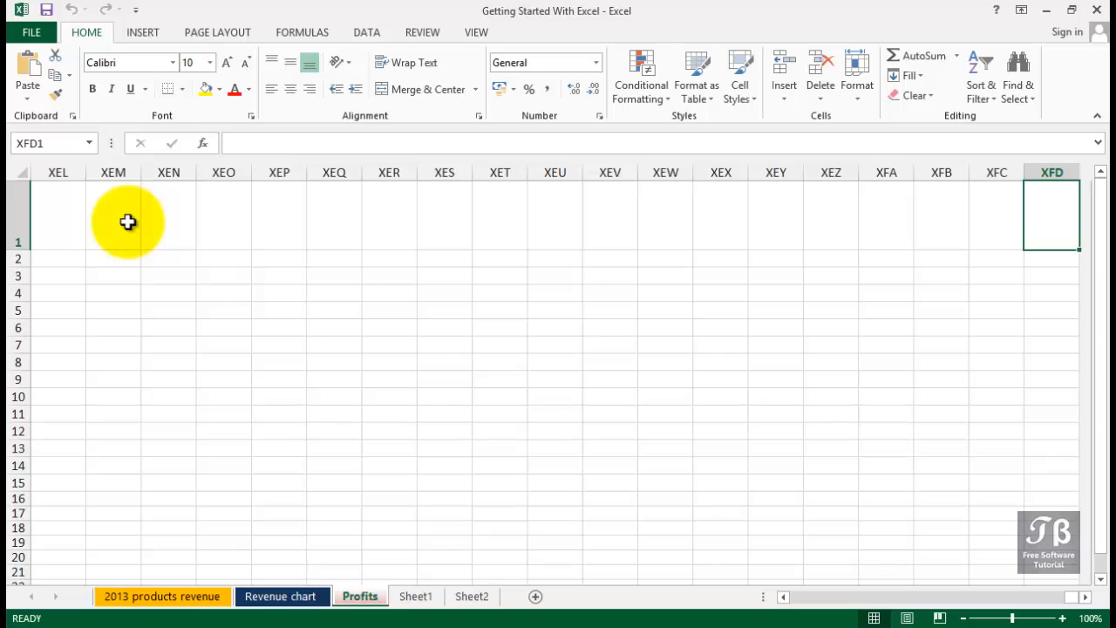
key("ctrl+Left")
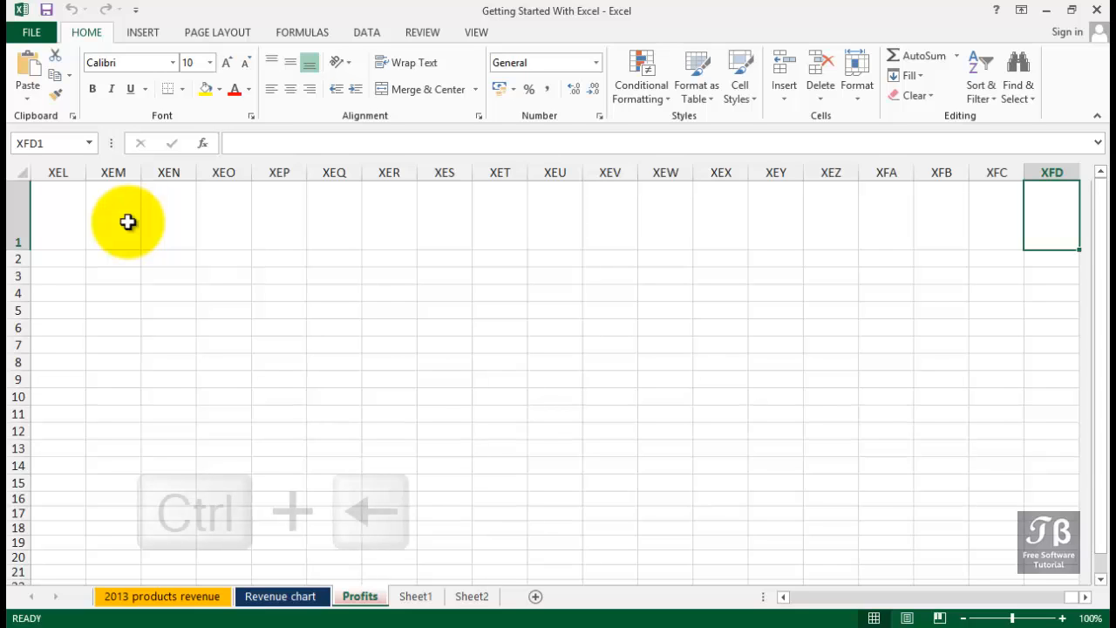
key("ctrl+Left")
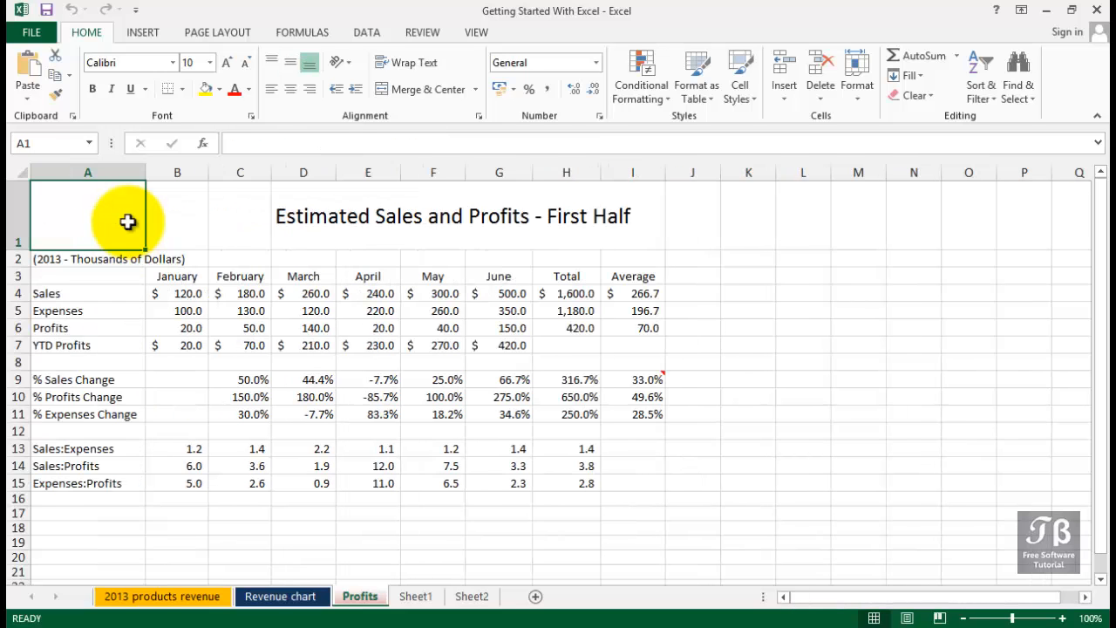
left_click(87, 275)
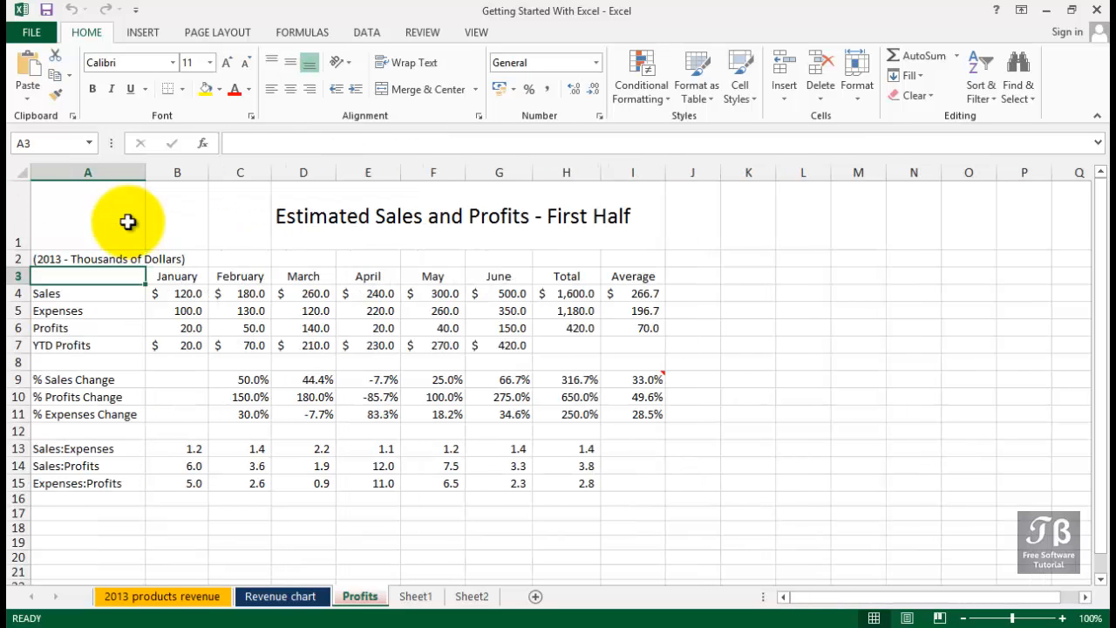
left_click(87, 397)
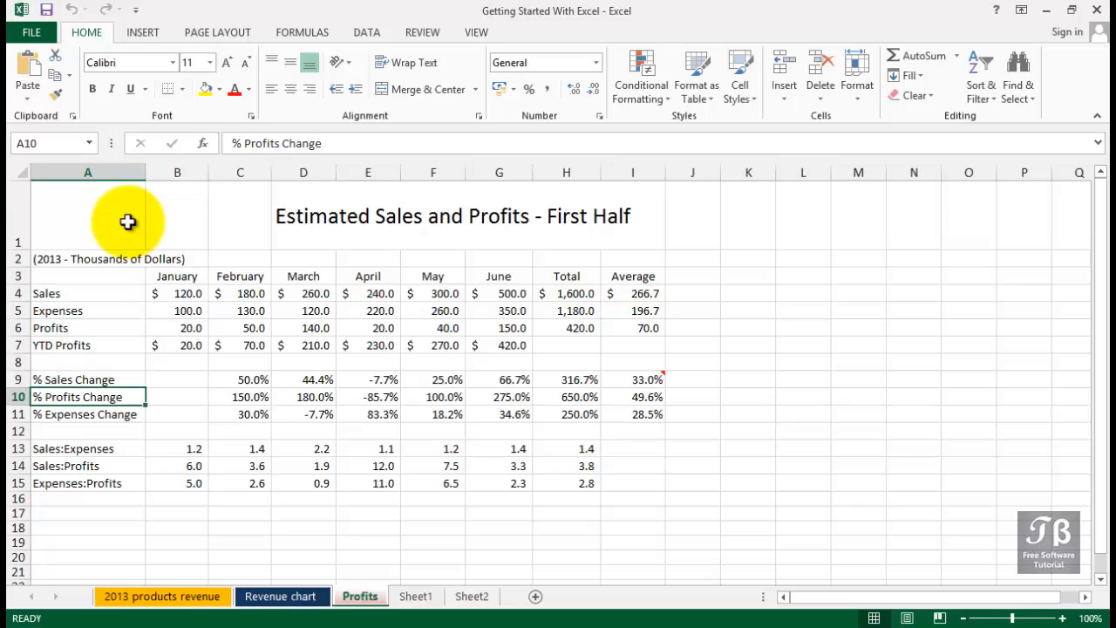
left_click(87, 482)
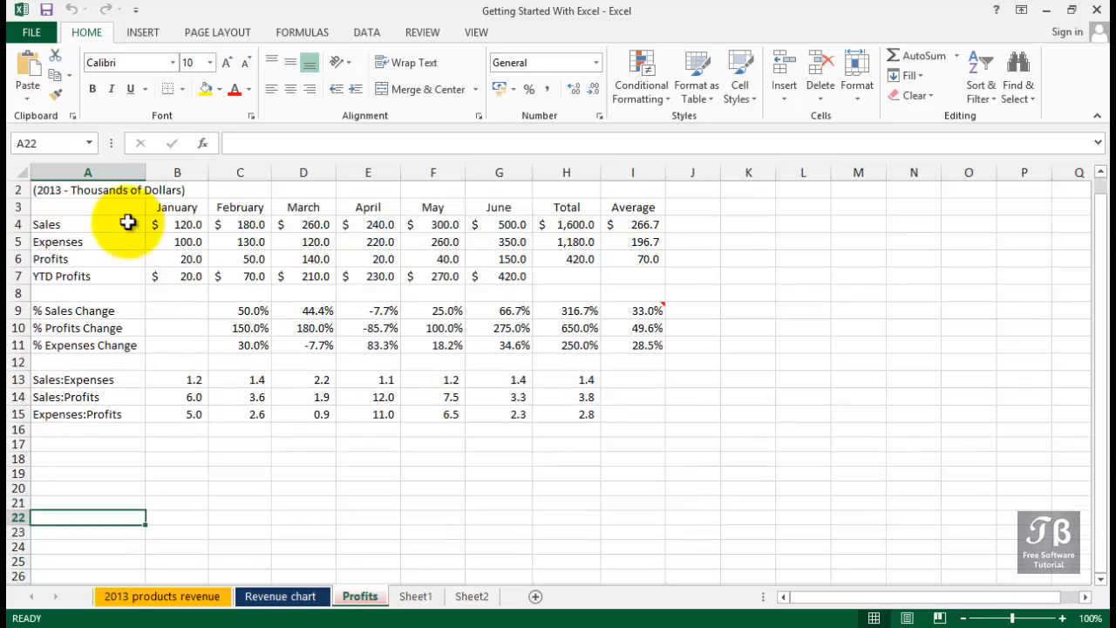
key("ctrl+Down")
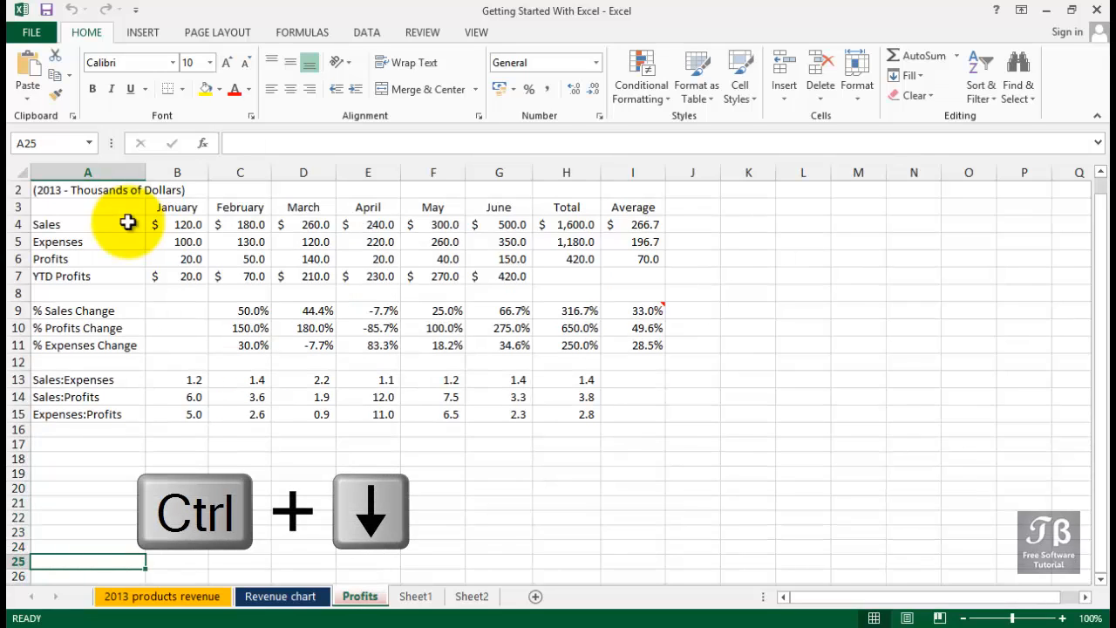
key("ctrl+Down")
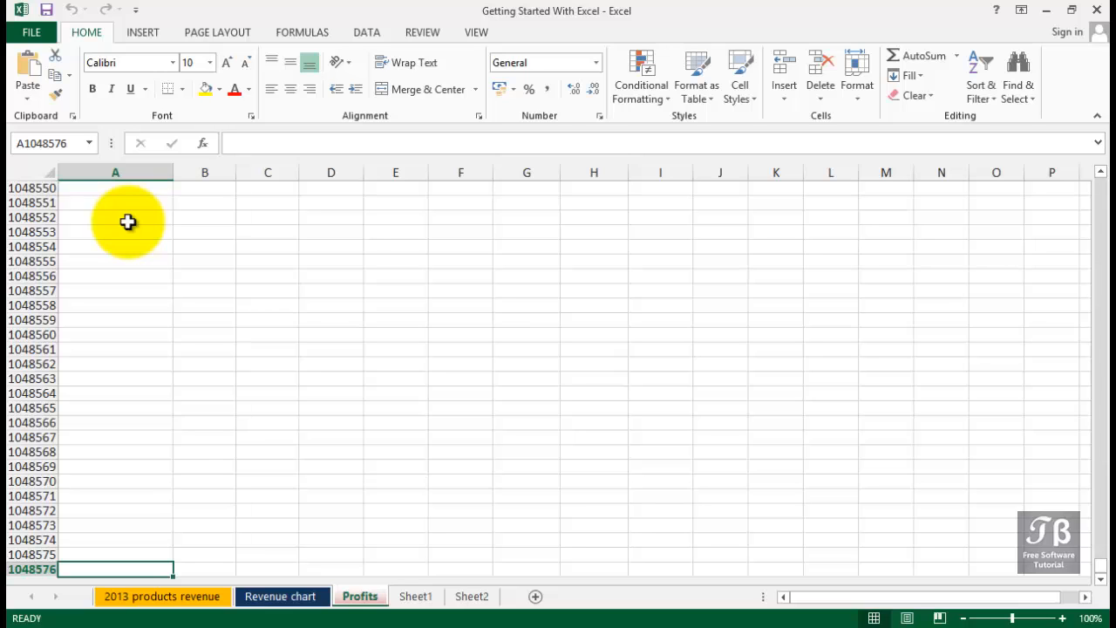
key("ctrl+Home")
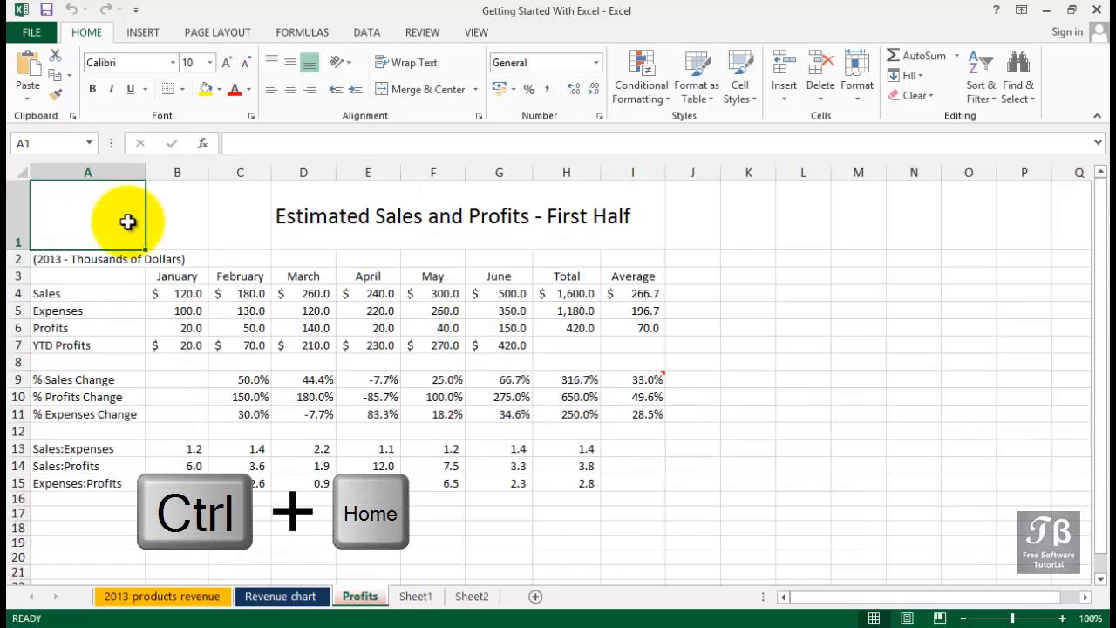
Return to A1, select C1, then select May Expenses cell F5 (260).
key("ctrl+Home")
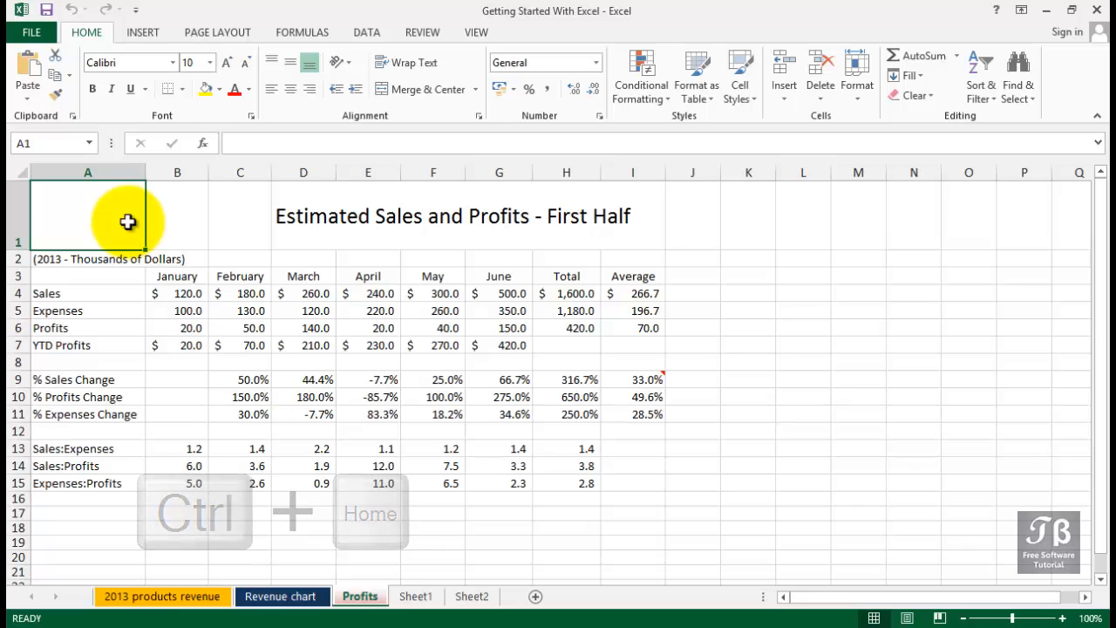
key("ctrl+Home")
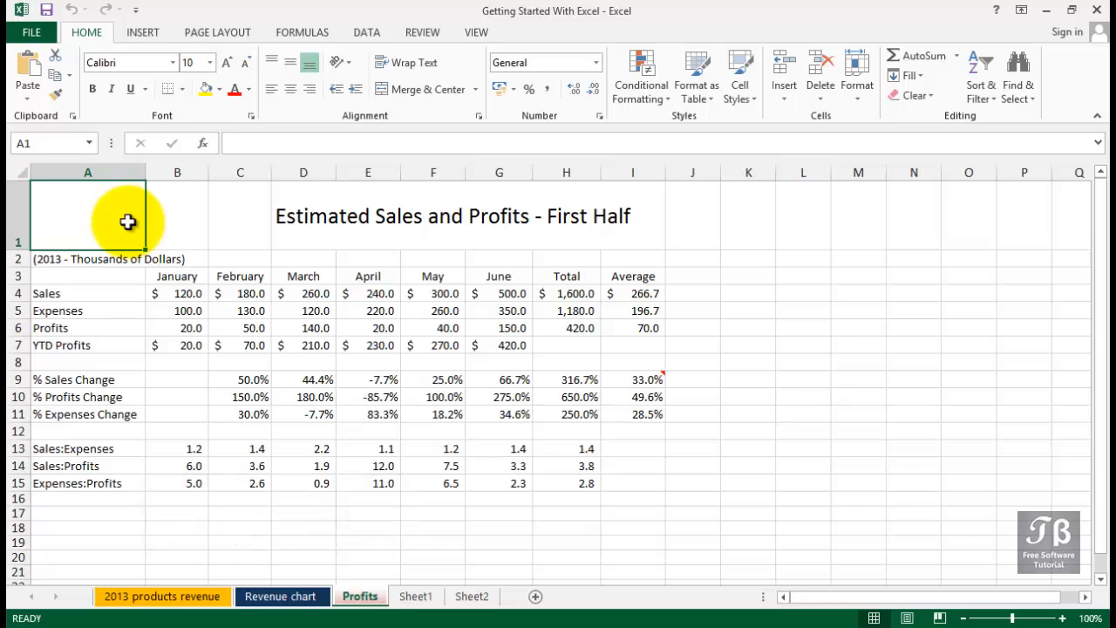
left_click(240, 216)
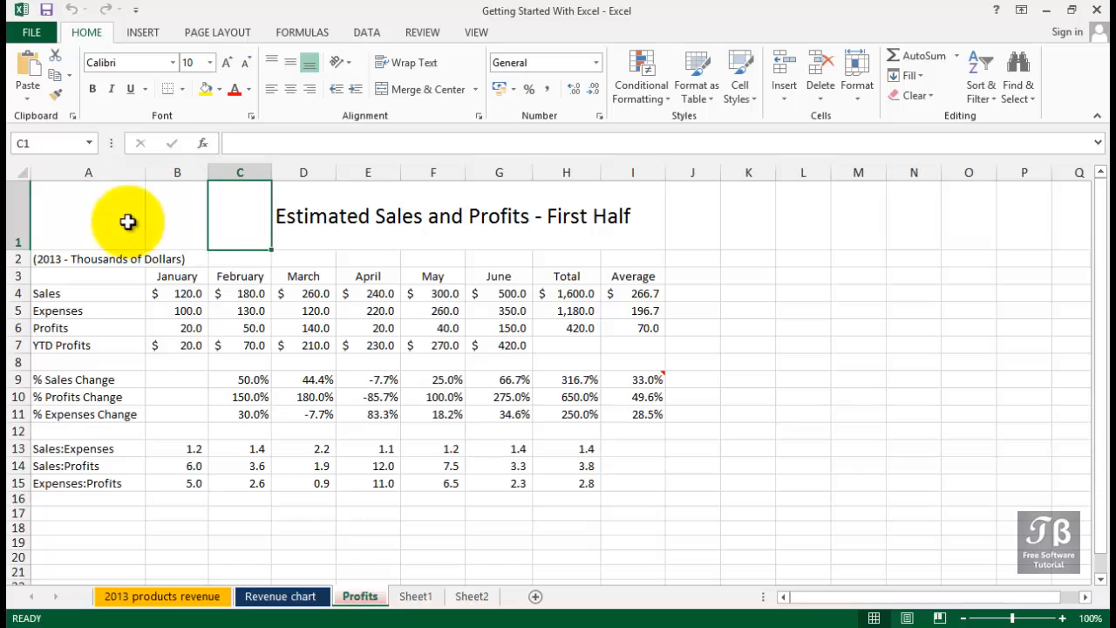
left_click(367, 258)
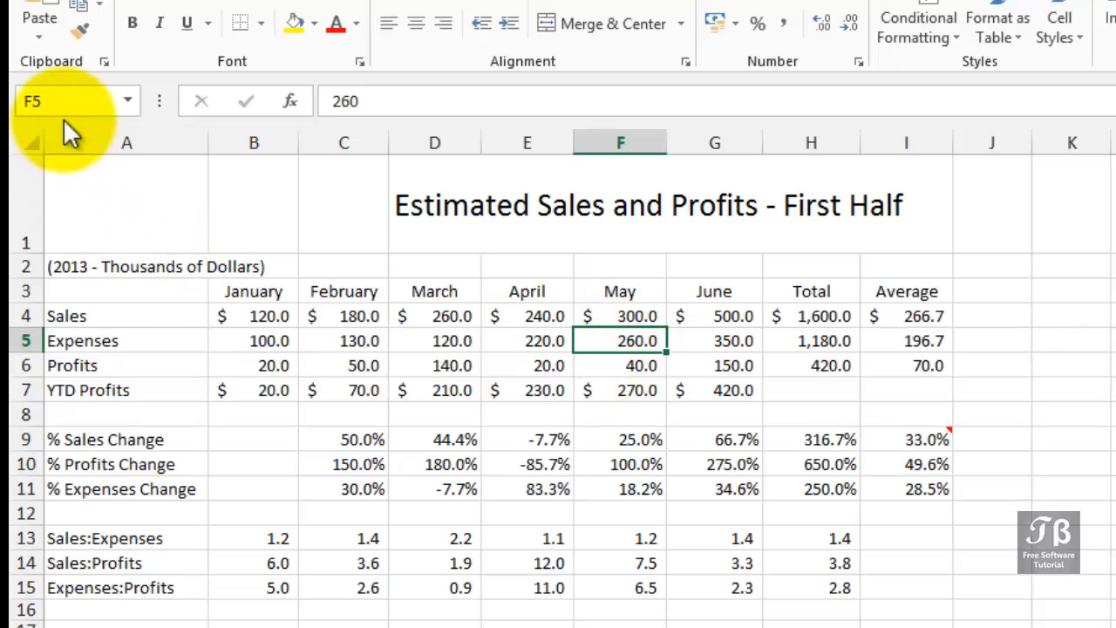
Select June Expenses cell G5, showing address G5 and value 350.
left_click(66, 101)
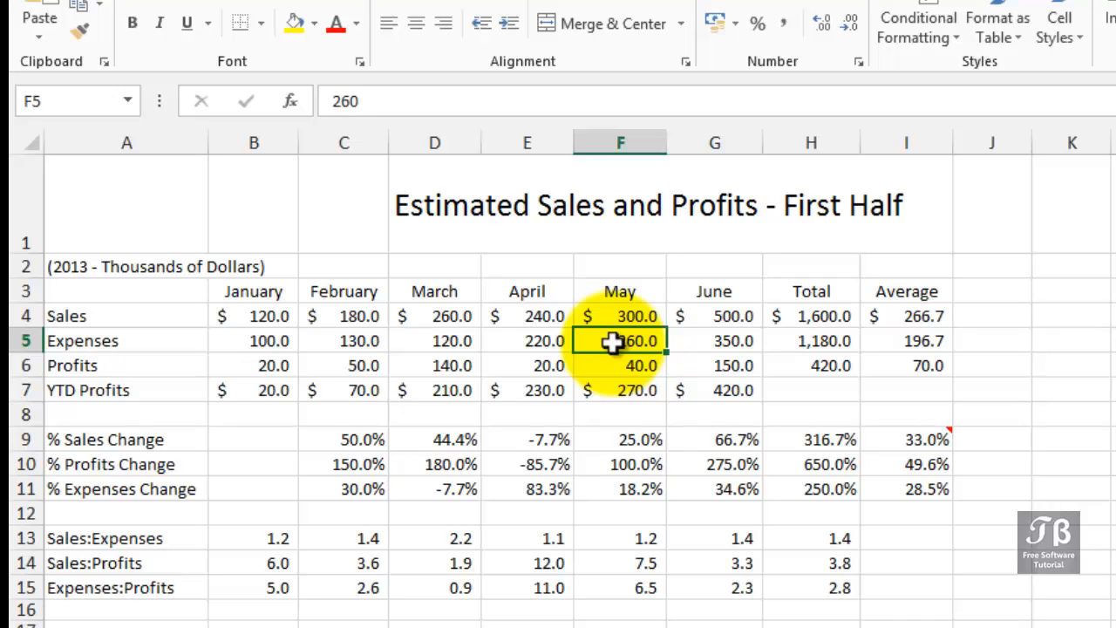
left_click(714, 341)
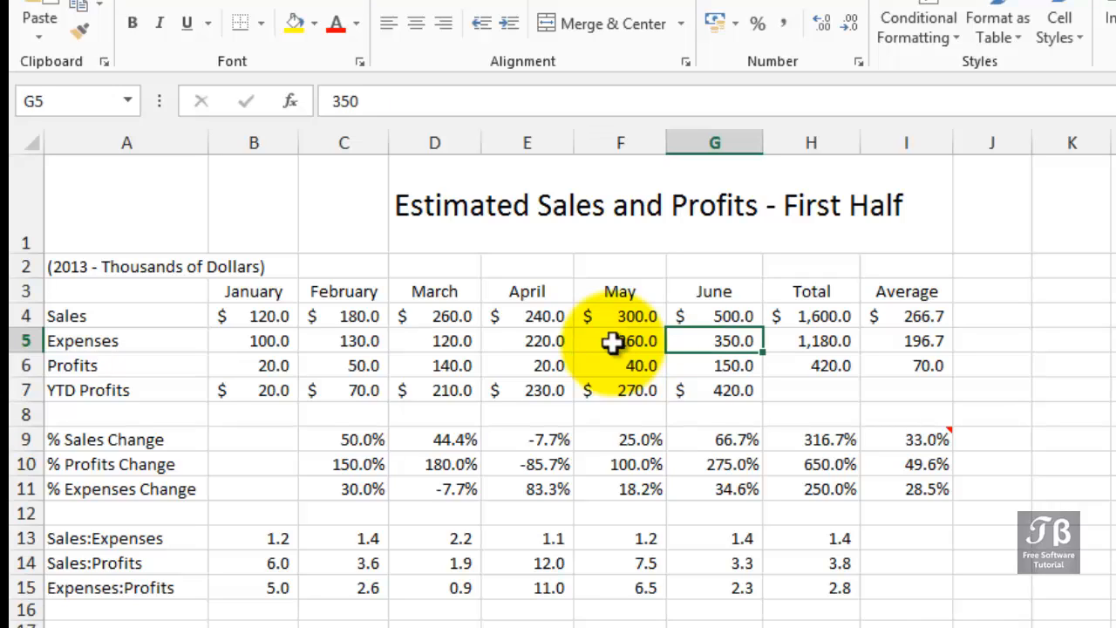